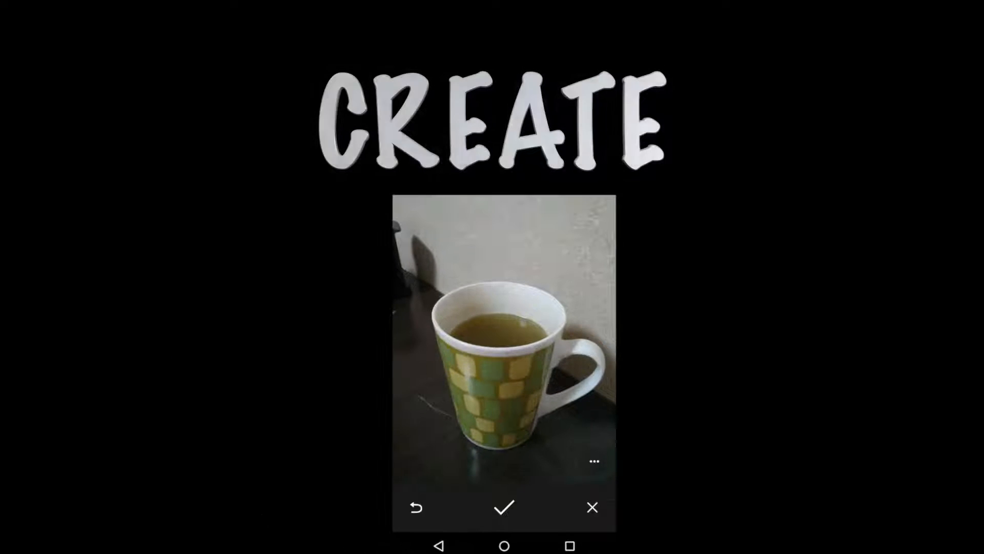
# Step: Switch from the device demo to Android Studio showing captureStillImage in CamaraIntentActivity.java
pyautogui.click(504, 507)
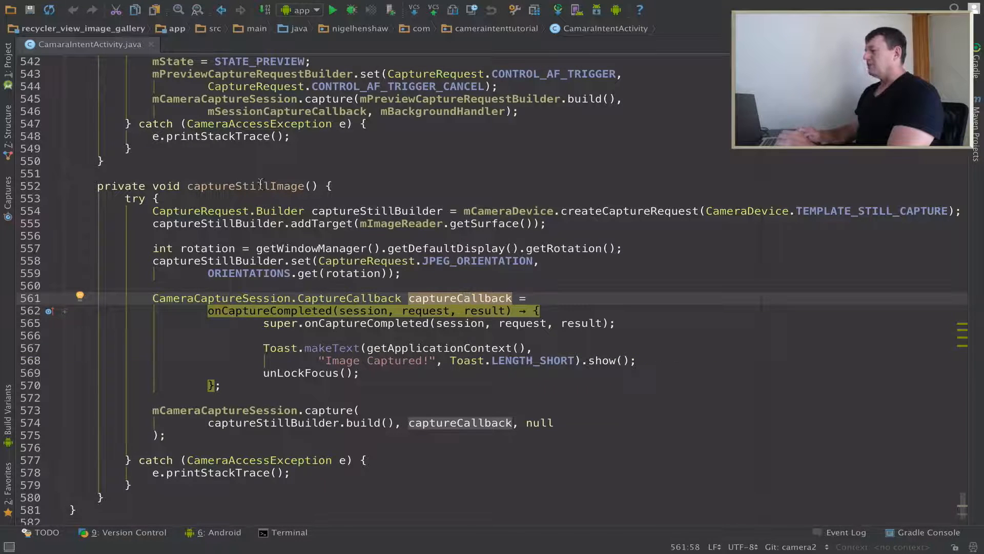
pyautogui.click(245, 186)
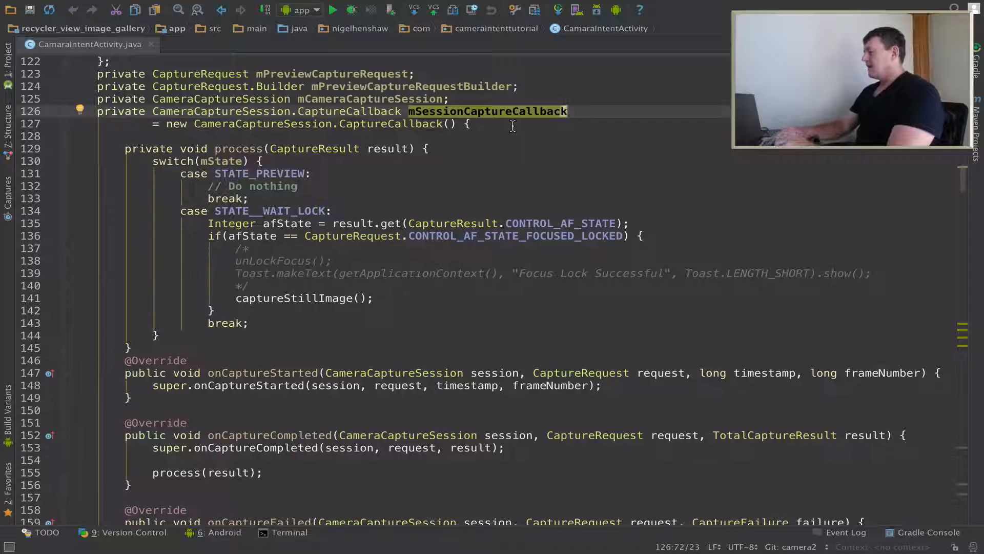
pyautogui.scroll(-3)
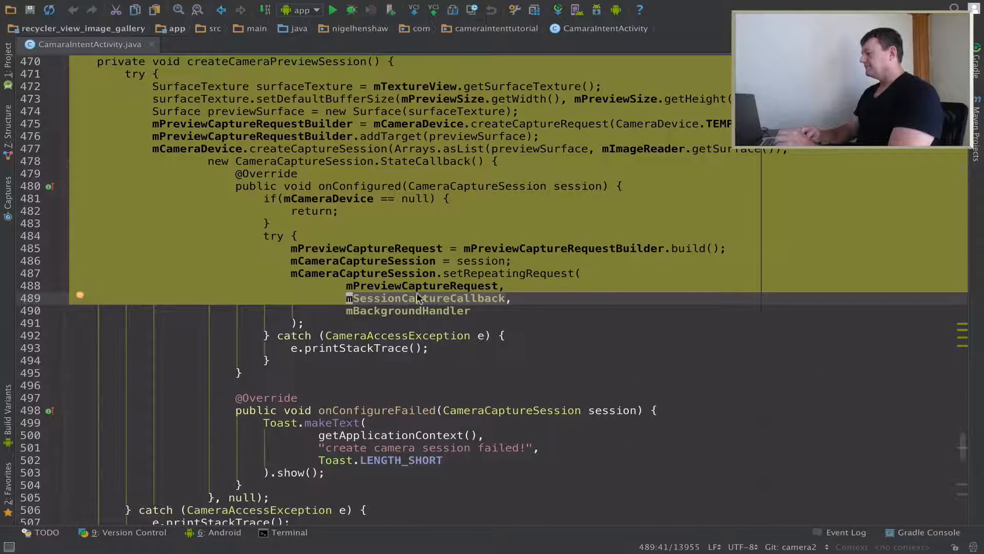
pyautogui.click(402, 310)
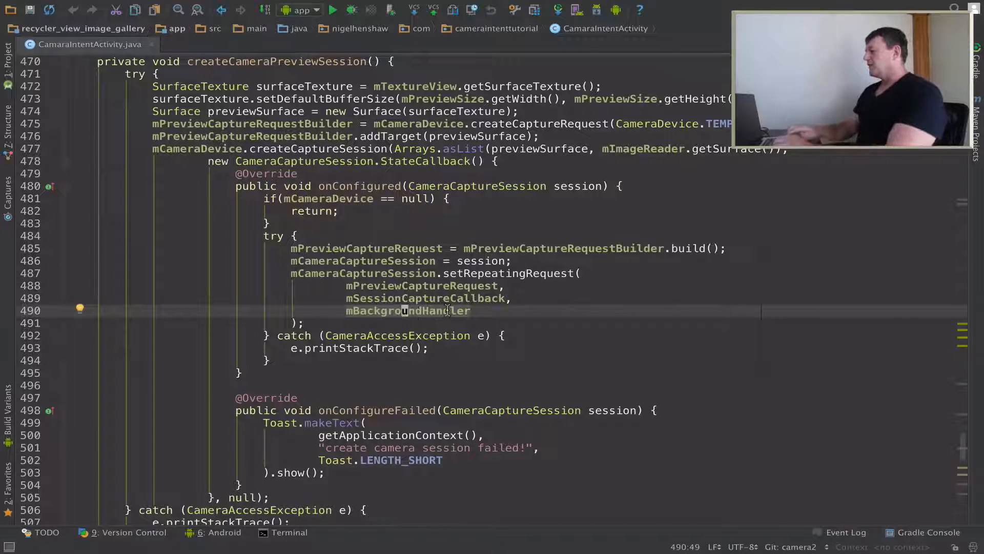
pyautogui.scroll(-3)
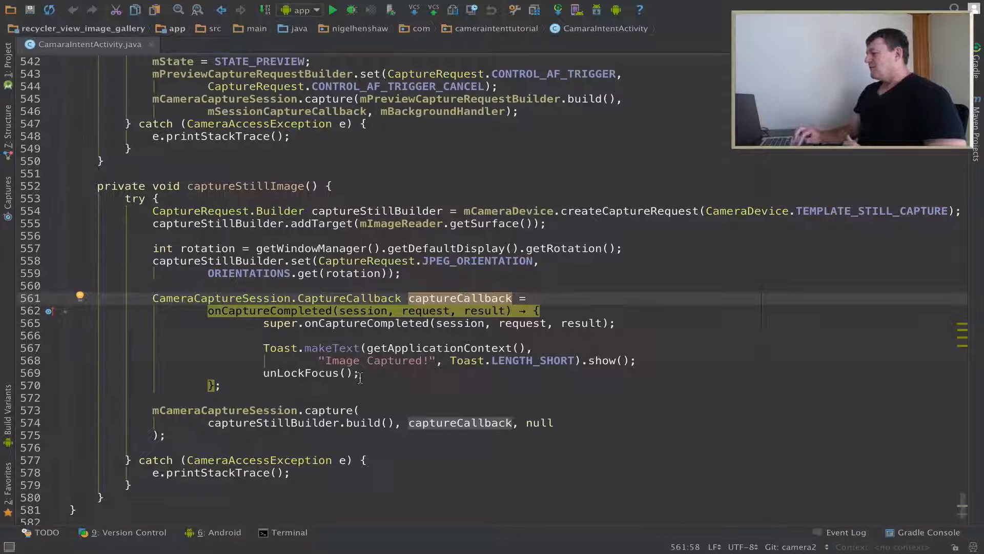
# Step: Visit the capture call's null argument, then open blank lines at the top of captureStillImage
pyautogui.click(546, 423)
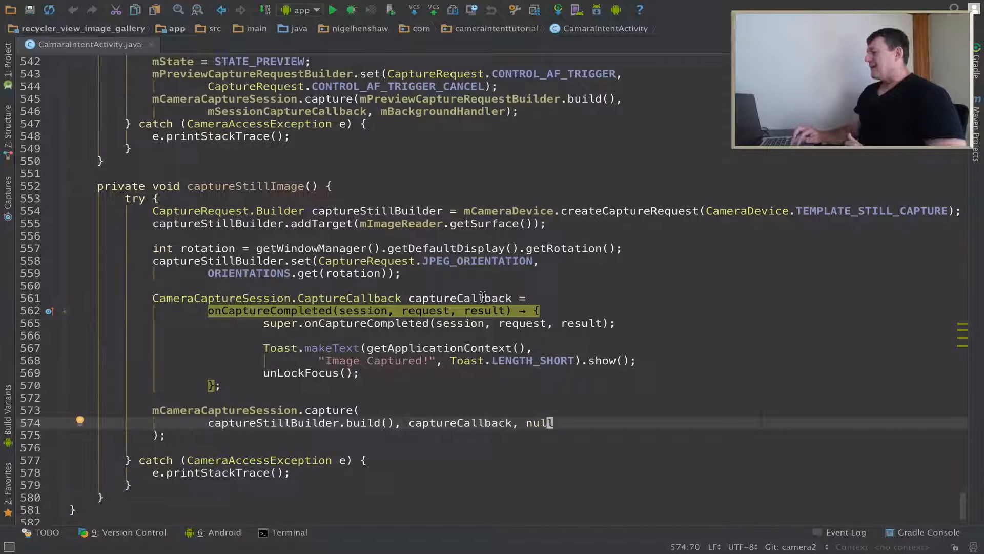
pyautogui.doubleClick(459, 297)
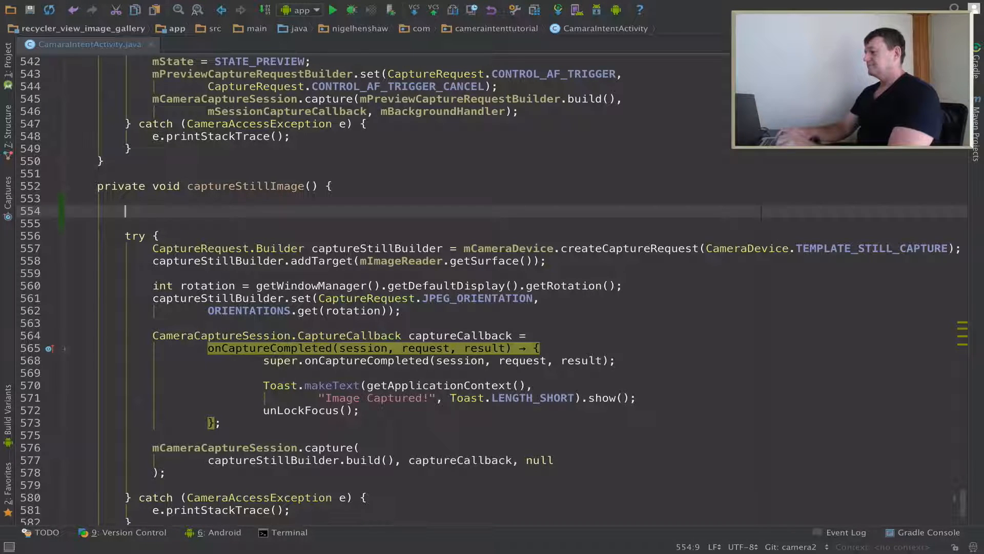
# Step: Declare Handler uiHandler = new Handler(getMainLooper()); at the start of captureStillImage
pyautogui.write('Handler')
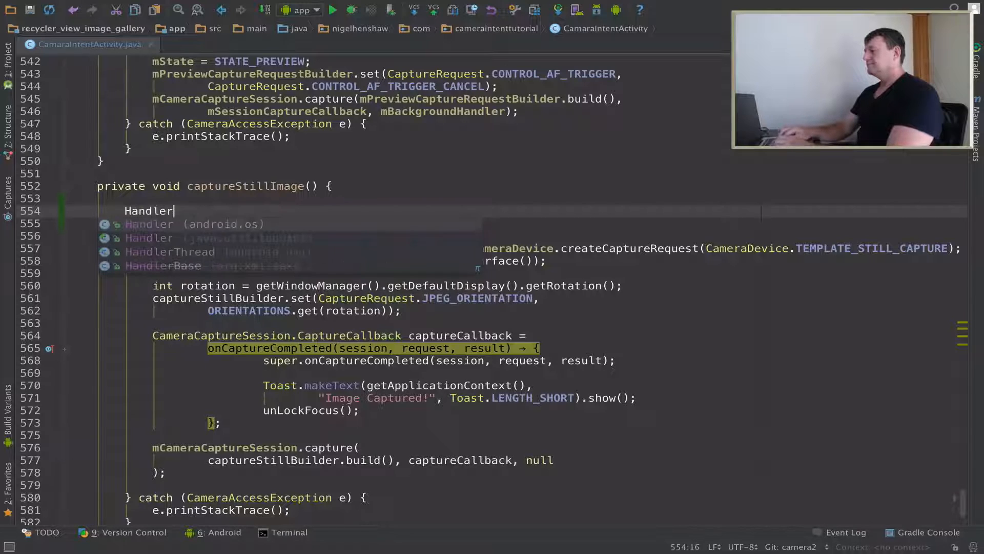
pyautogui.write('ui')
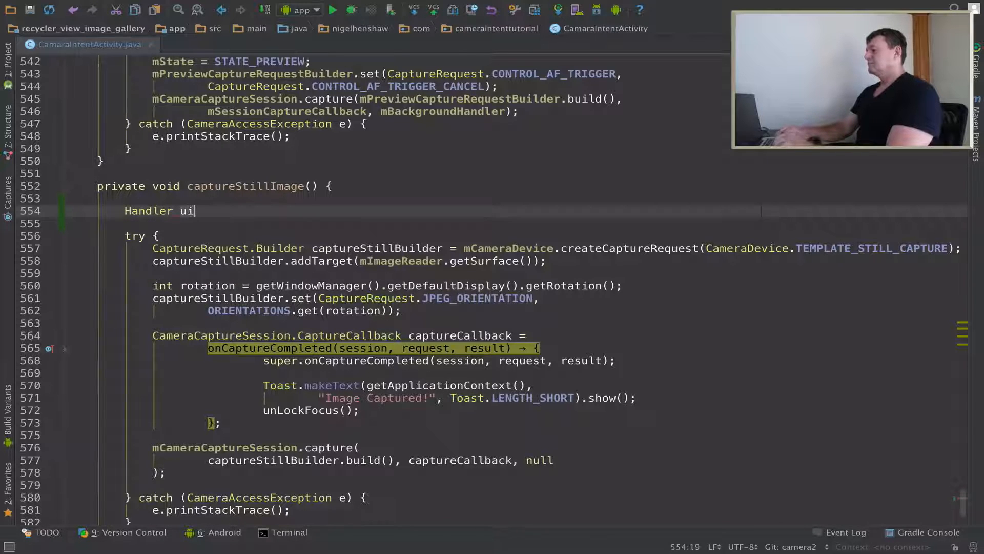
pyautogui.write('Hand')
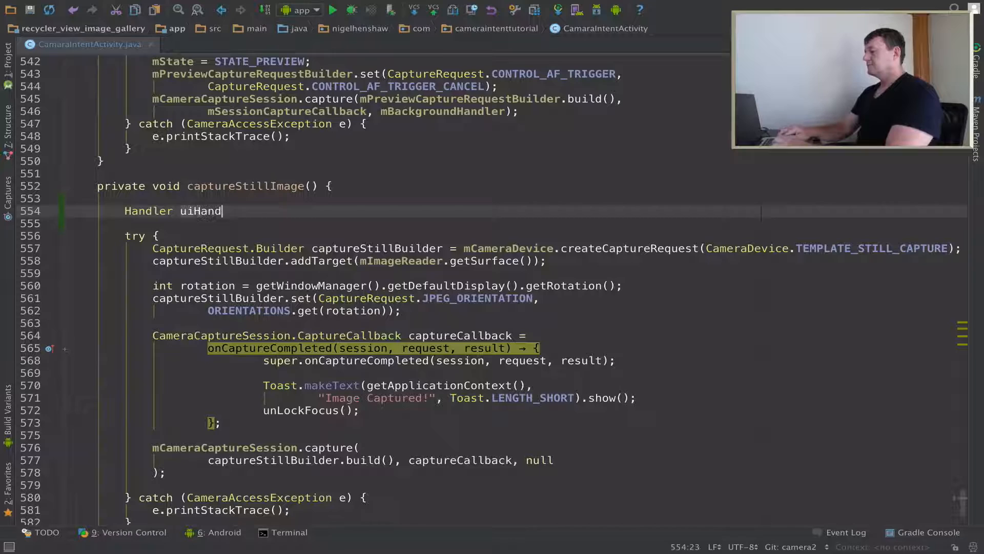
pyautogui.write('ler')
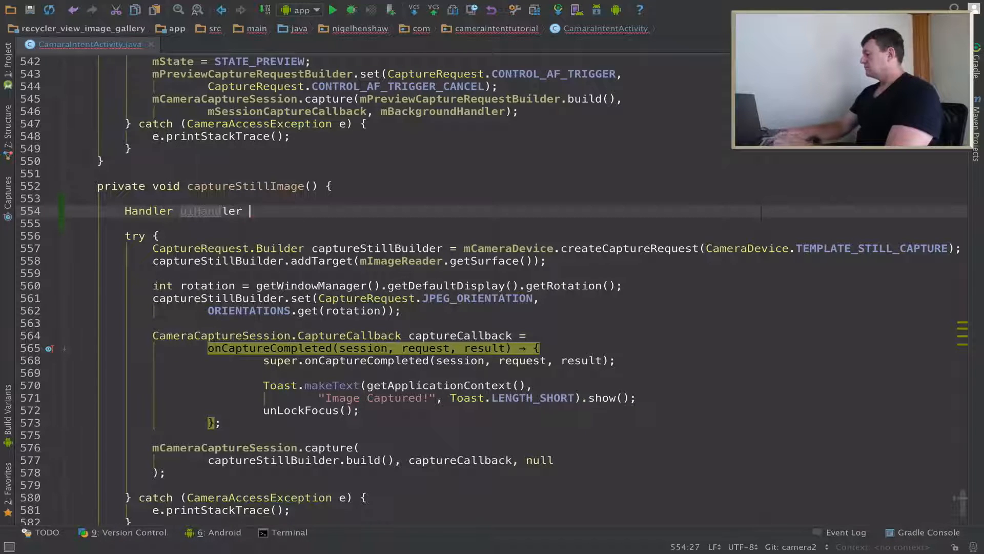
pyautogui.write('= new')
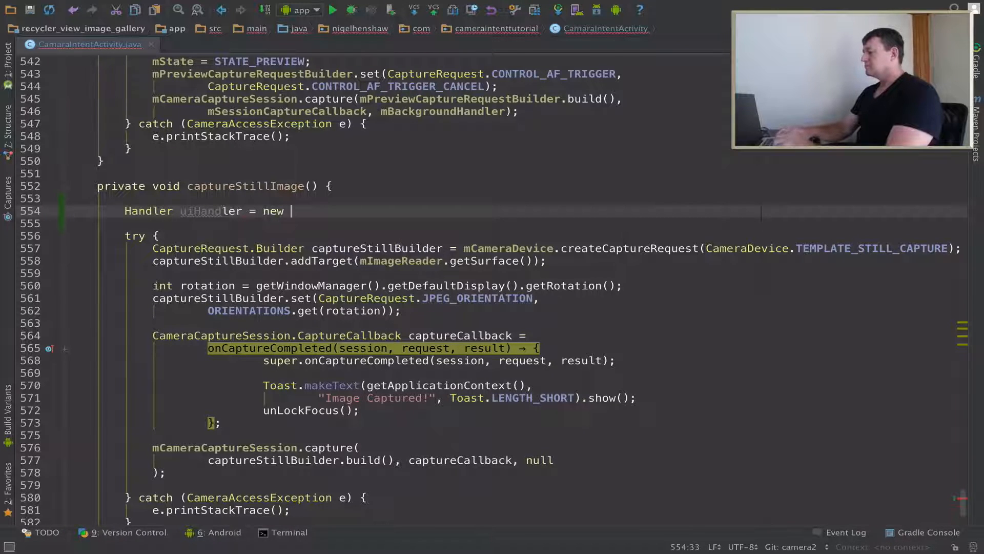
pyautogui.write('Handler()')
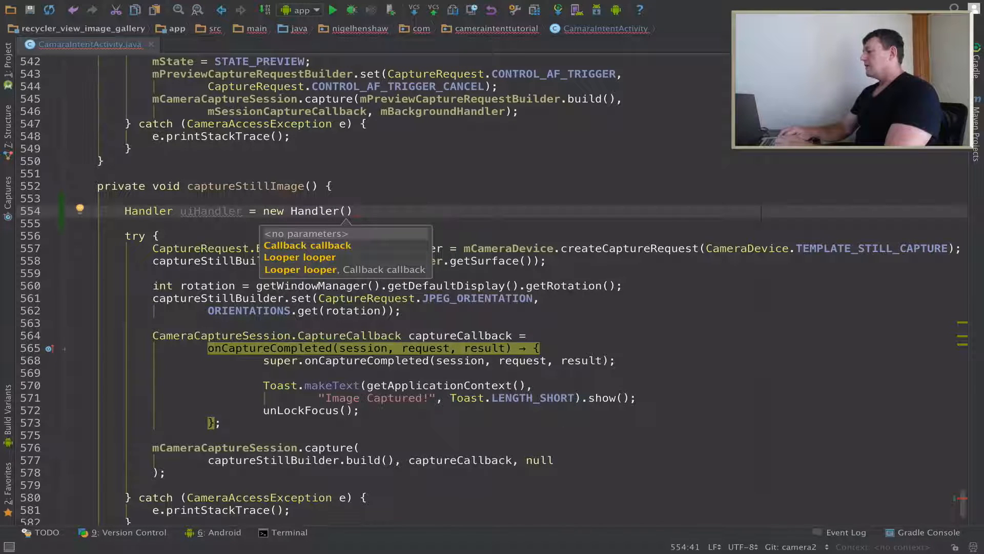
pyautogui.write('getMainLooper()')
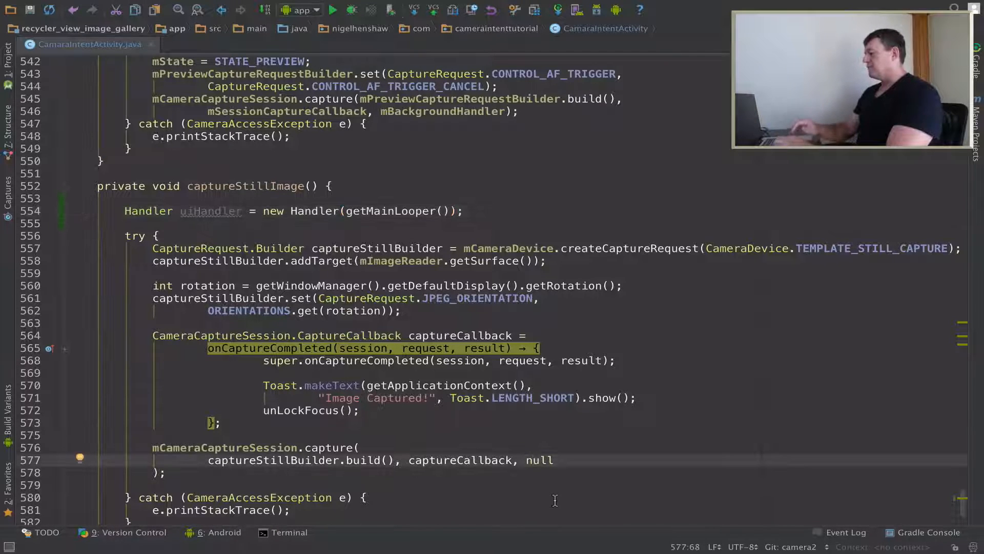
pyautogui.moveTo(477, 412)
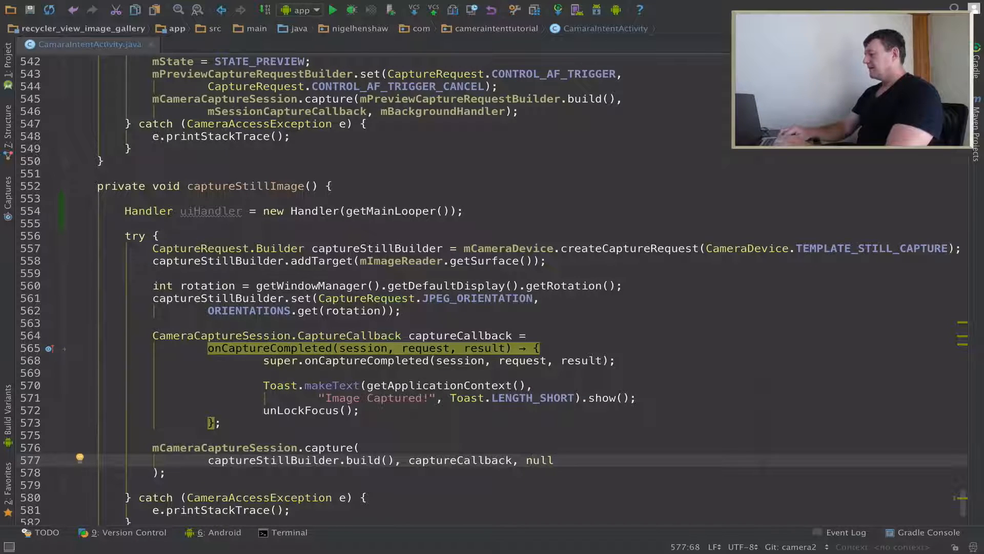
# Step: Replace null with uiHandler in the mCameraCaptureSession.capture call and check its declaration
pyautogui.press('Backspace')
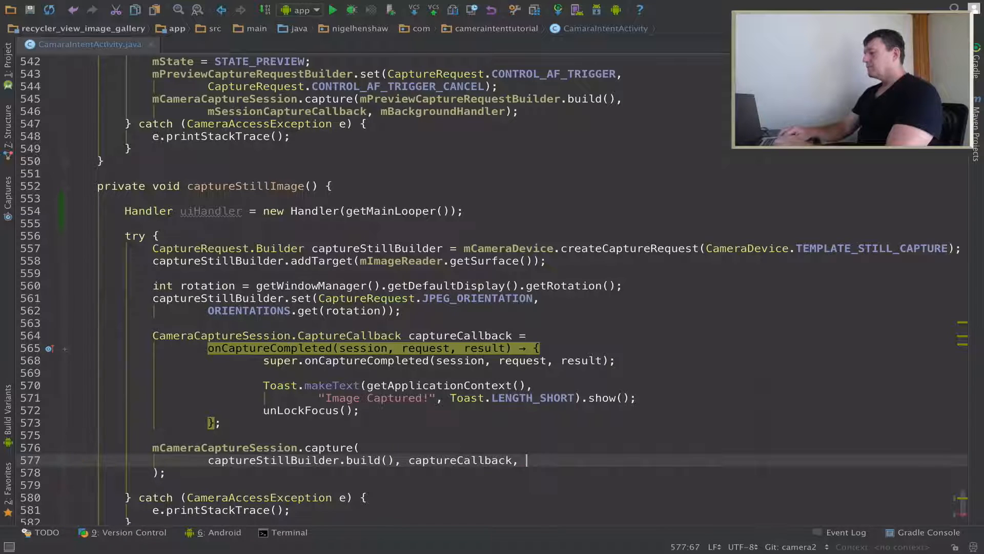
pyautogui.write('uiHandler')
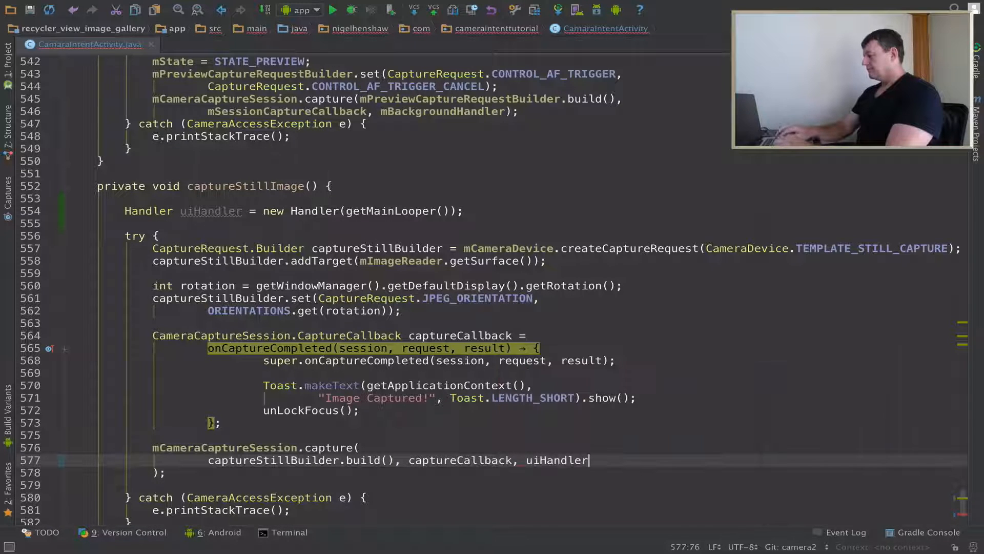
pyautogui.doubleClick(211, 210)
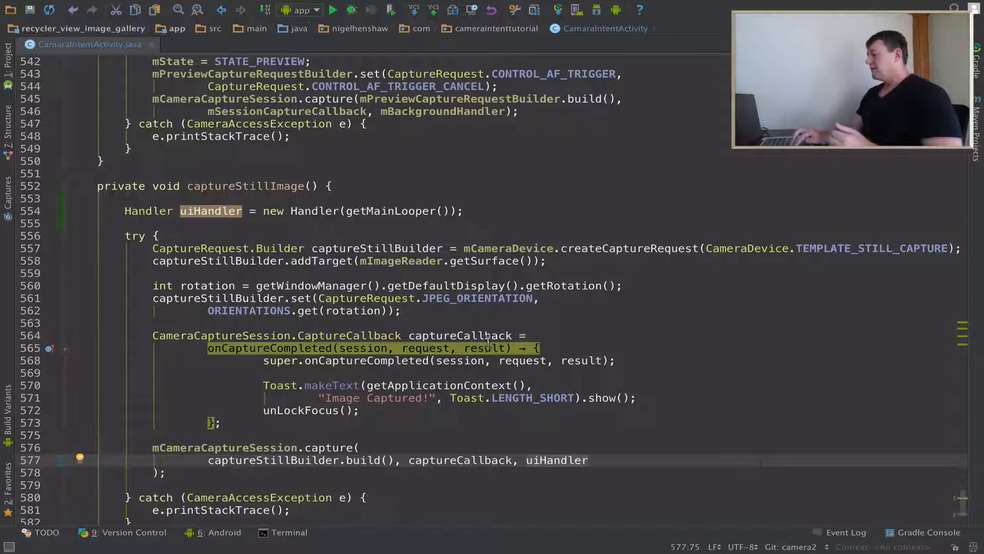
# Step: Block-comment the "Image Captured!" Toast inside onCaptureCompleted with /* */
pyautogui.click(265, 385)
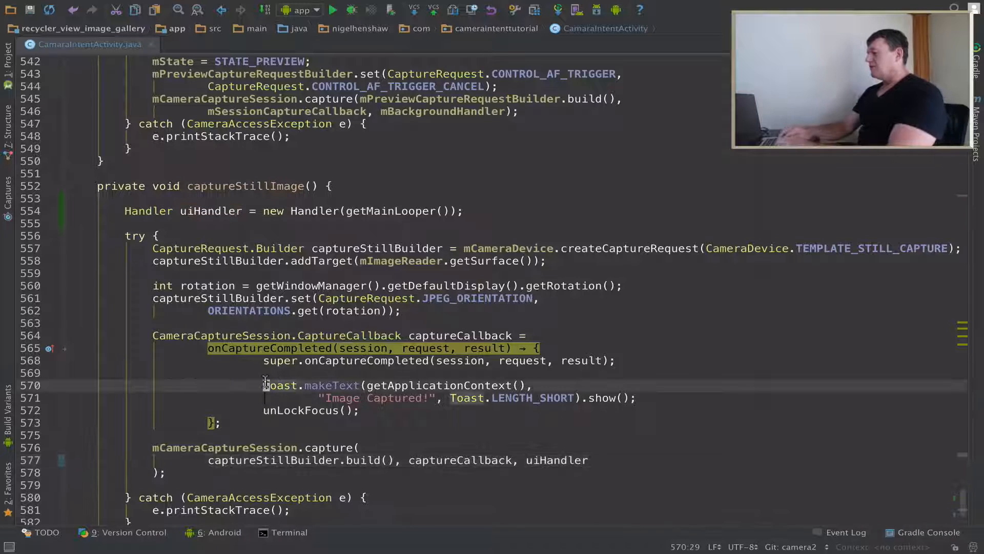
pyautogui.write('/*')
pyautogui.write('*/')
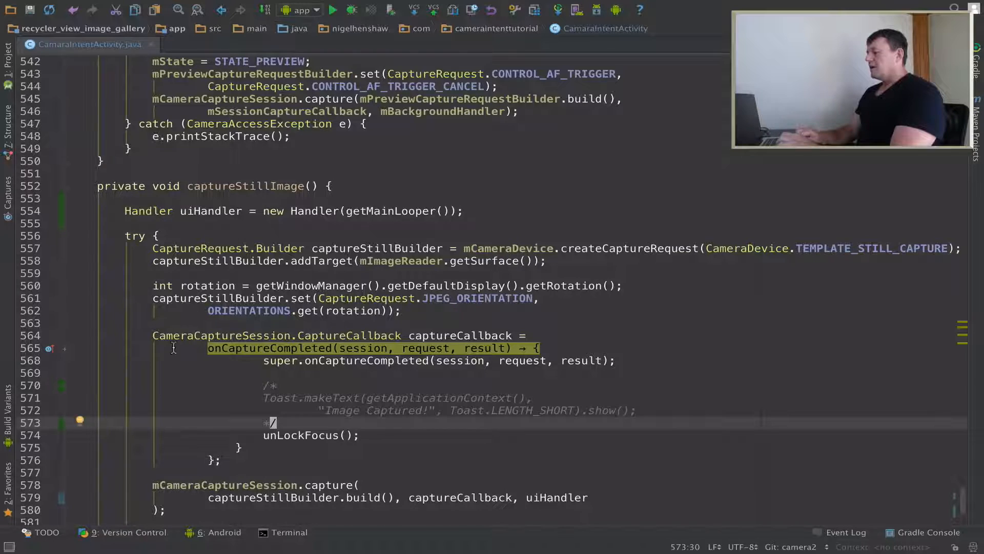
pyautogui.scroll(-3)
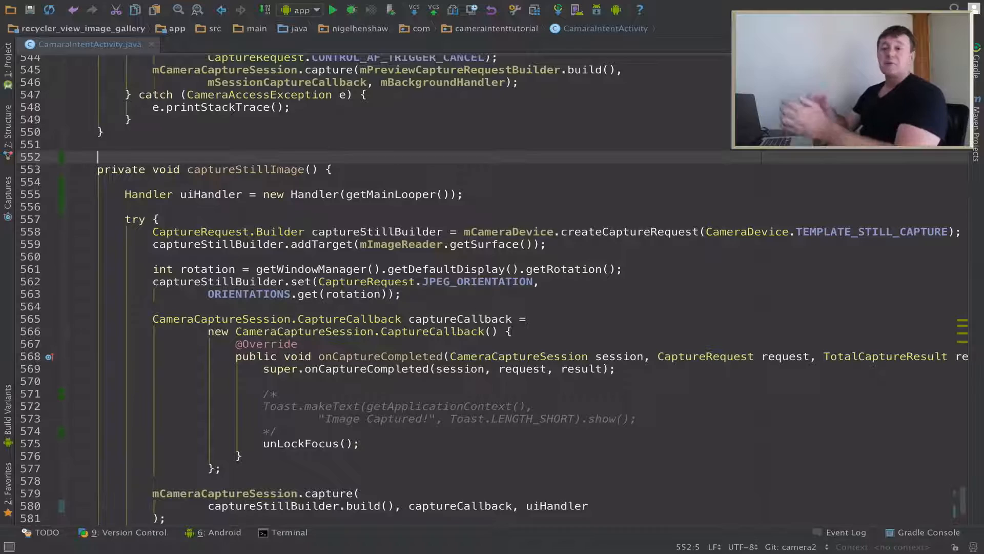
# Step: Declare an empty private void swapImageAdapter() method above captureStillImage
pyautogui.write('pri')
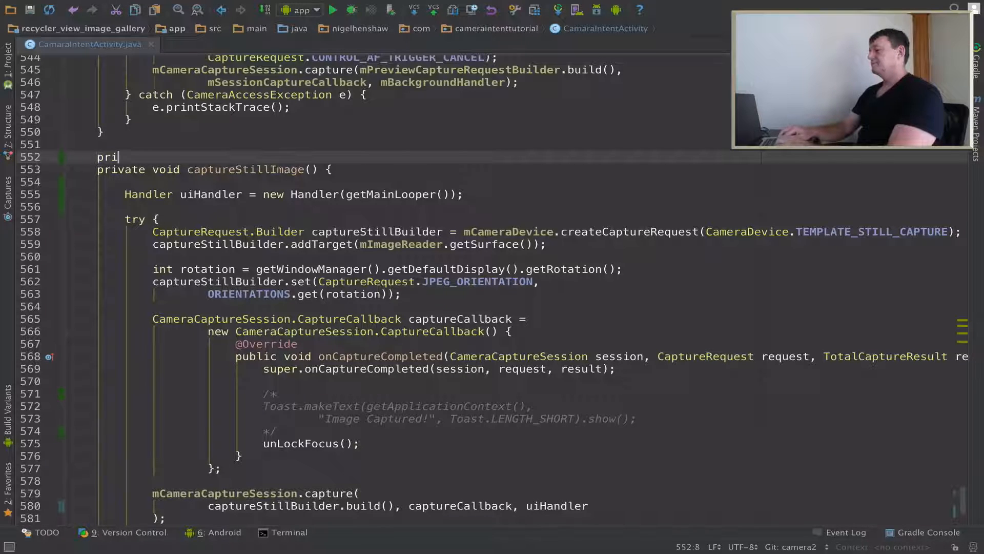
pyautogui.write('vate void')
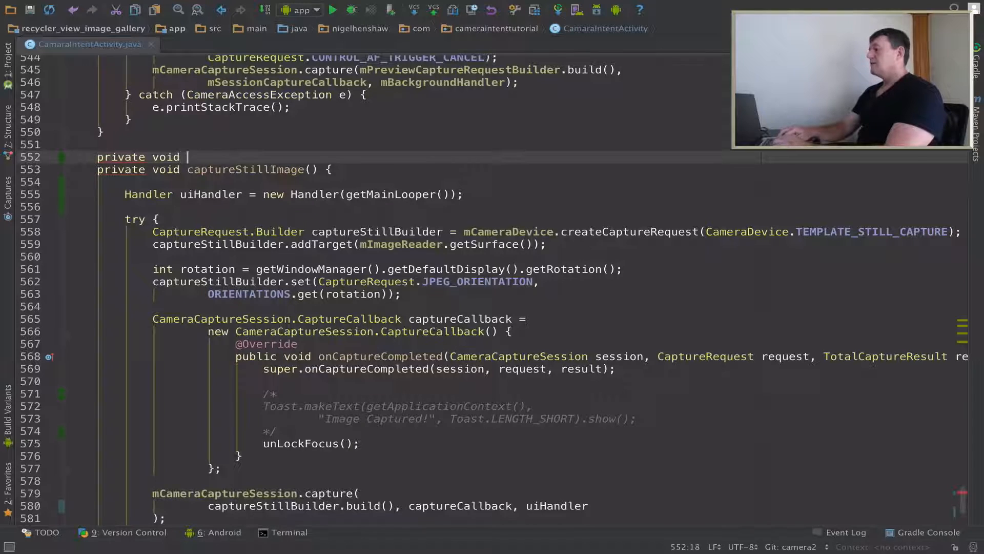
pyautogui.write('s')
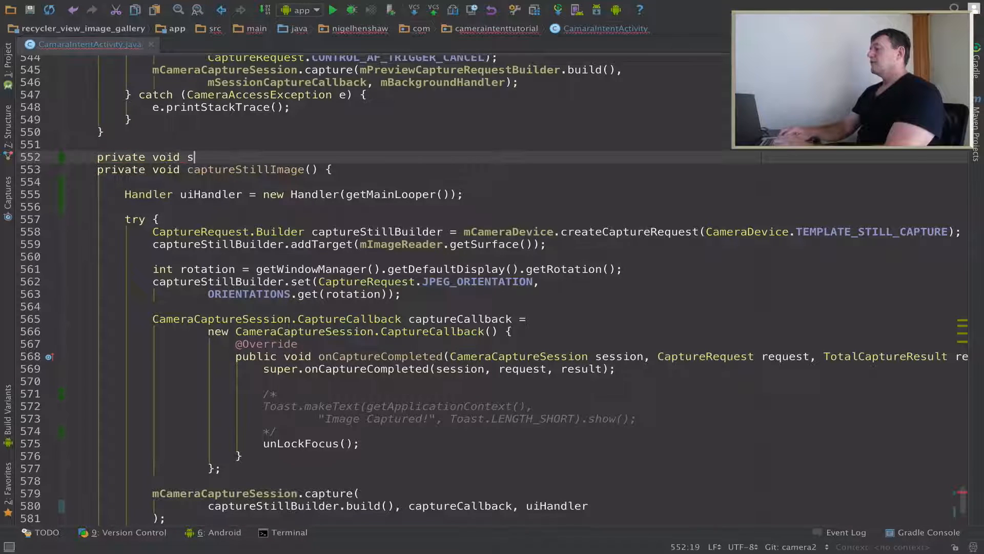
pyautogui.write('w')
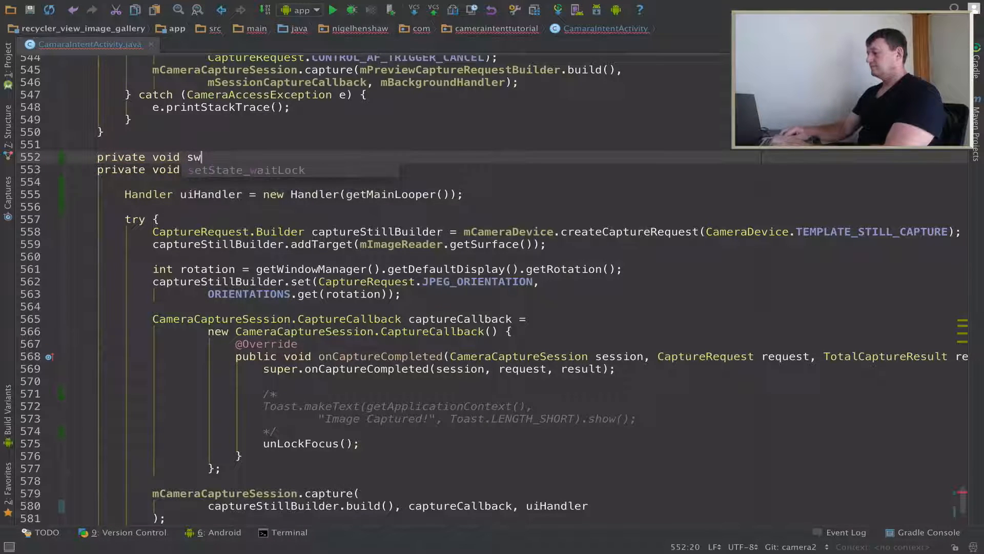
pyautogui.write('apImage')
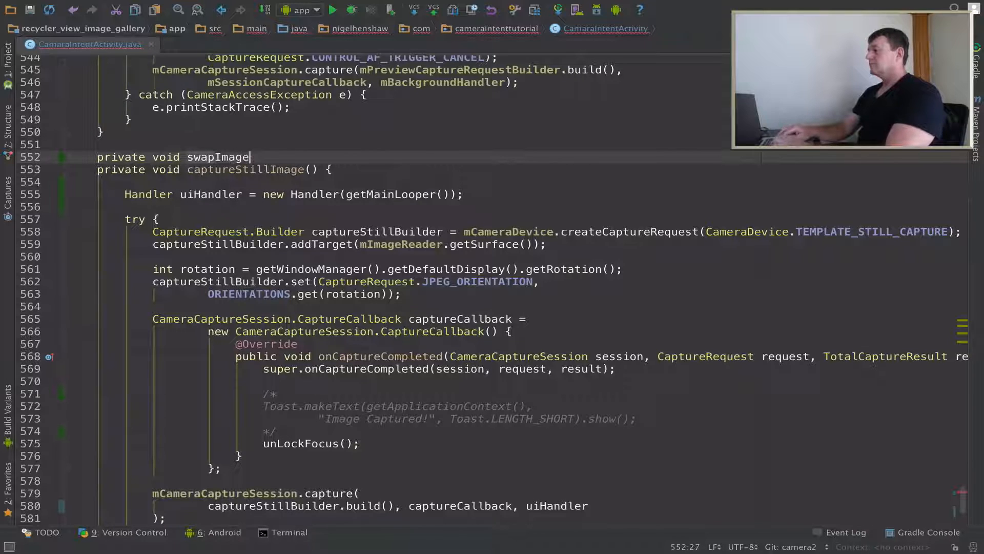
pyautogui.write('Adaptur')
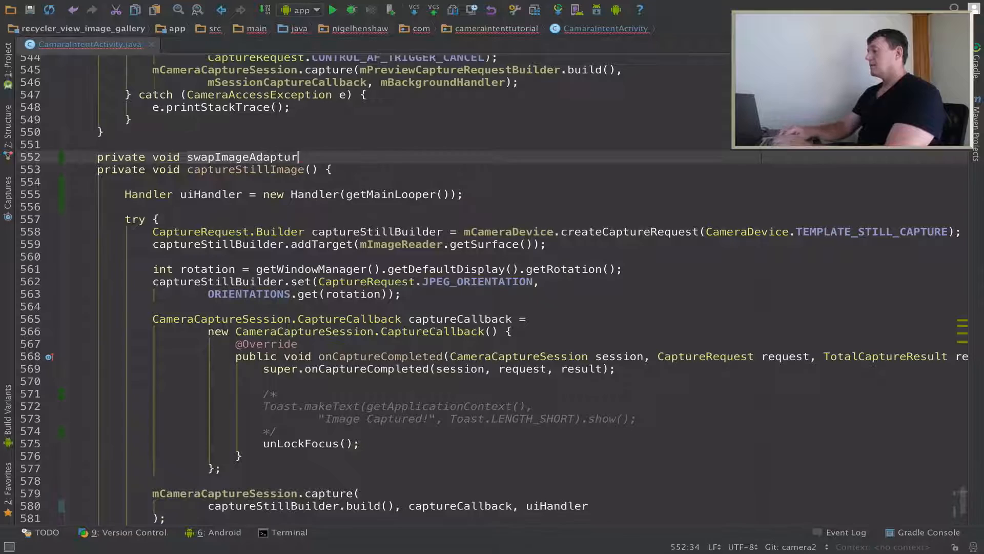
pyautogui.write('er() {')
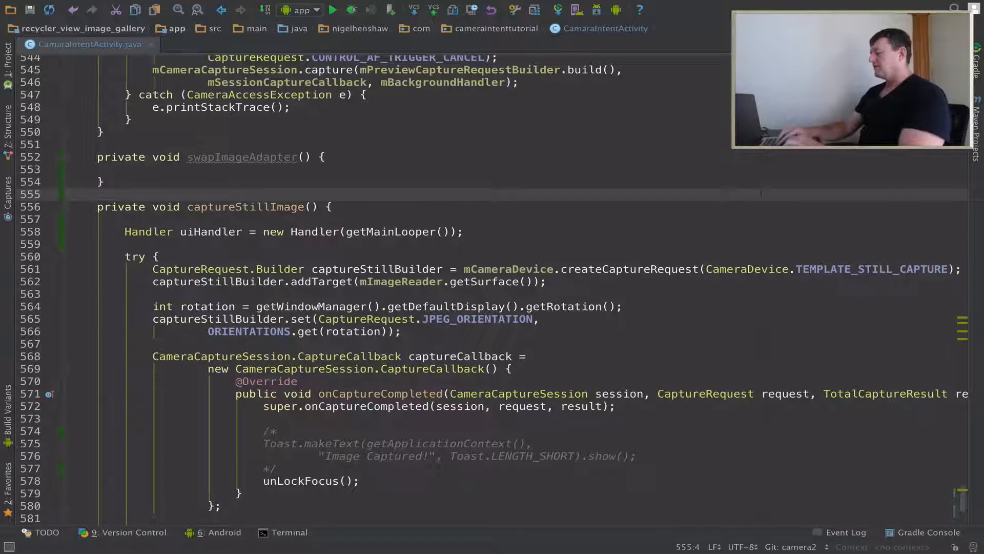
# Step: Fill swapImageAdapter with a new ImageAdapter of sortFilesToLatest gallery files, and call swapImageAdapter() from onCaptureCompleted
pyautogui.write('o')
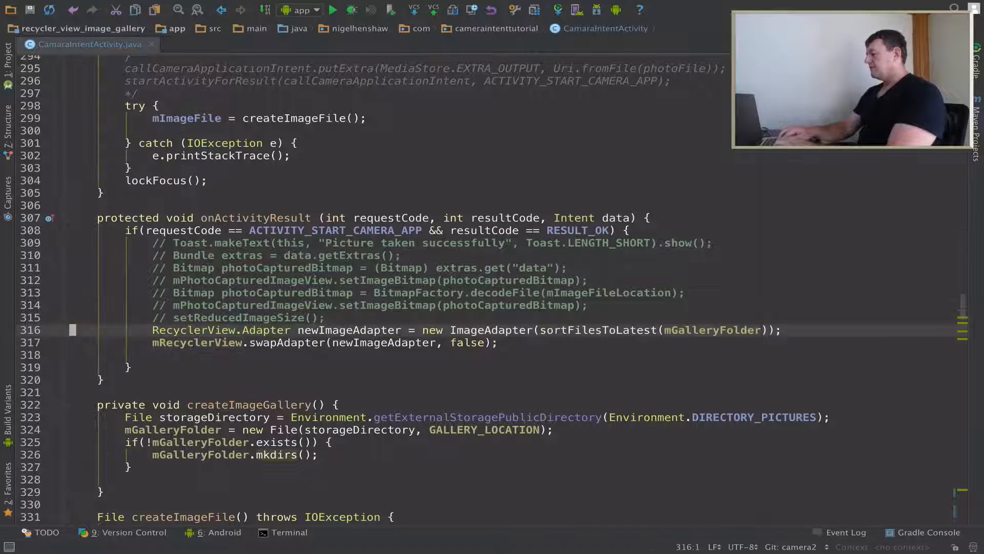
pyautogui.scroll(-3)
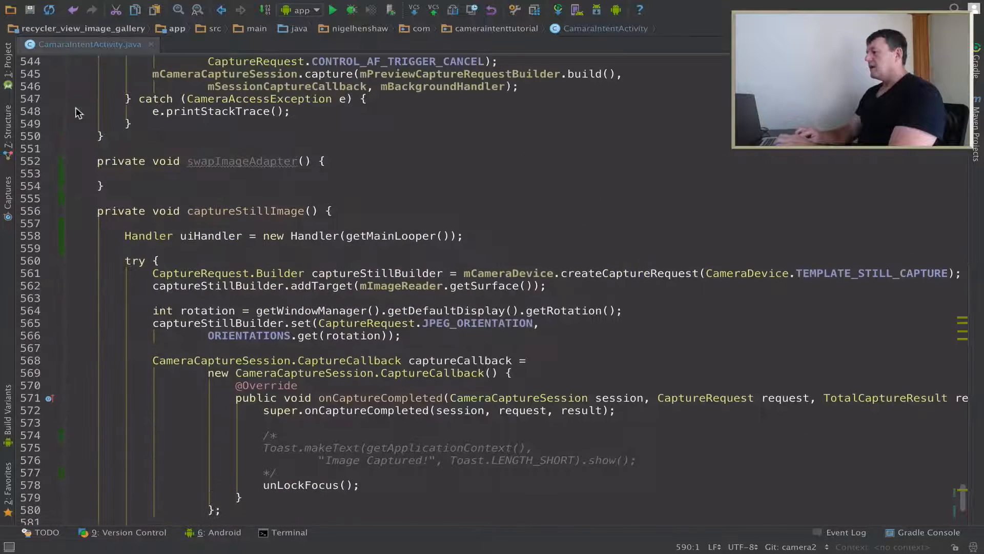
pyautogui.write('RecyclerView.Adapter newImageAdapter = new ImageAdapter(sortFilesToLatest(mGalleryFolder));')
pyautogui.write('mRecyclerView.swapAdapter(newImageAdapter, false);')
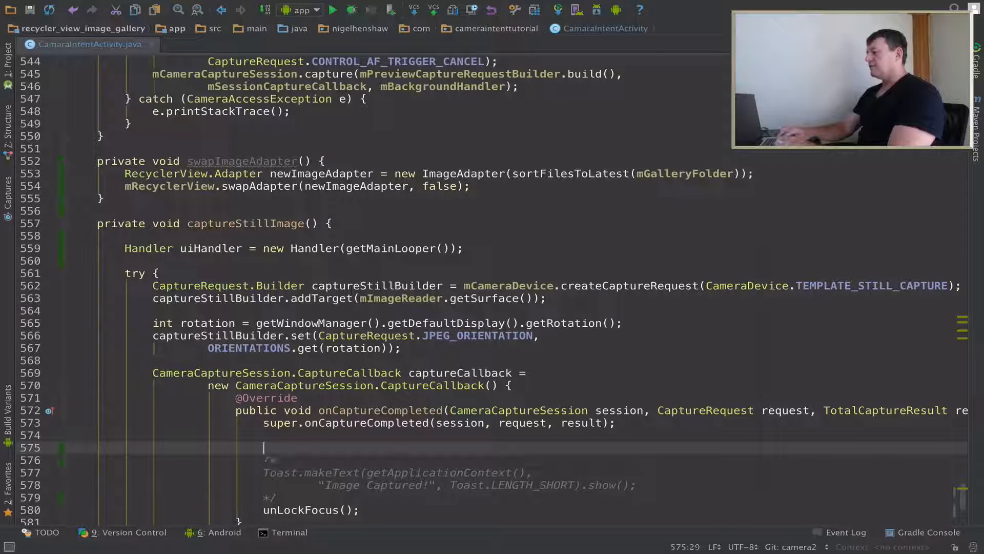
pyautogui.write('s')
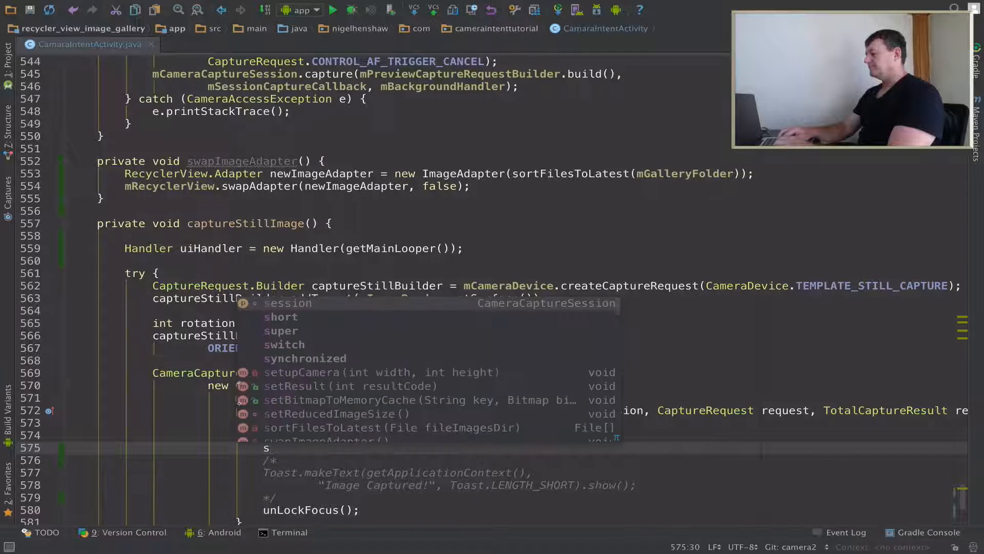
pyautogui.write('wapImageAdapter();')
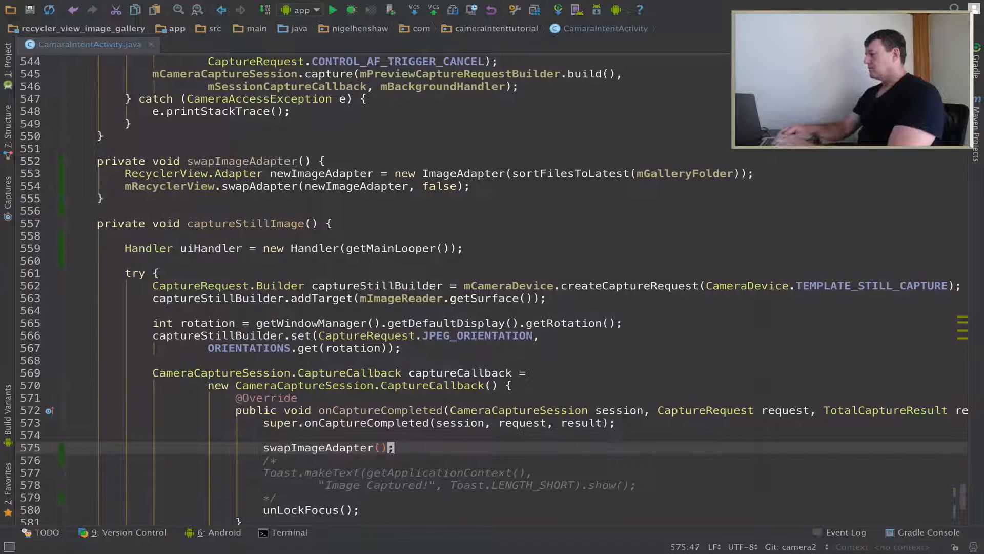
pyautogui.scroll(-3)
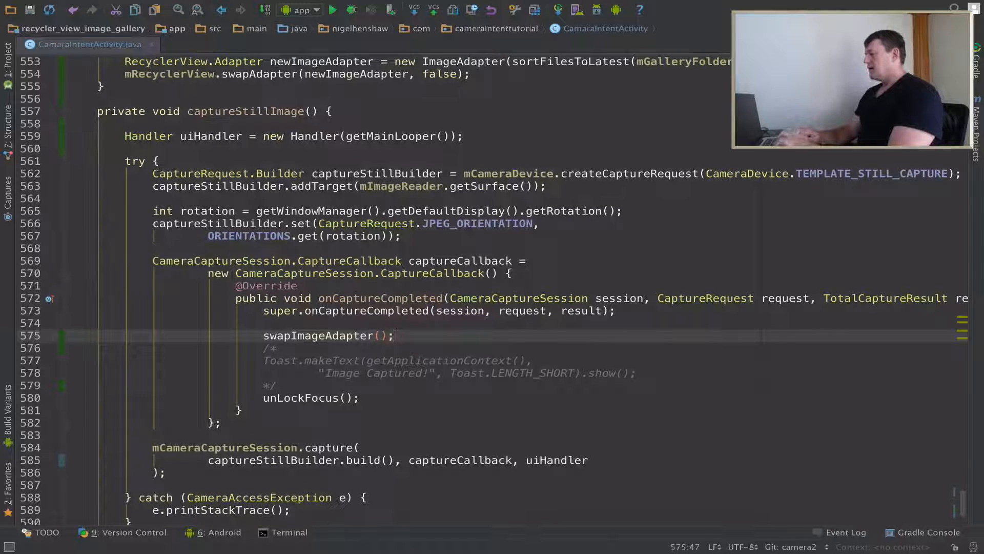
# Step: Run the app on the LGE Nexus 4, show logcat, and bring up the Screen Record options
pyautogui.click(333, 11)
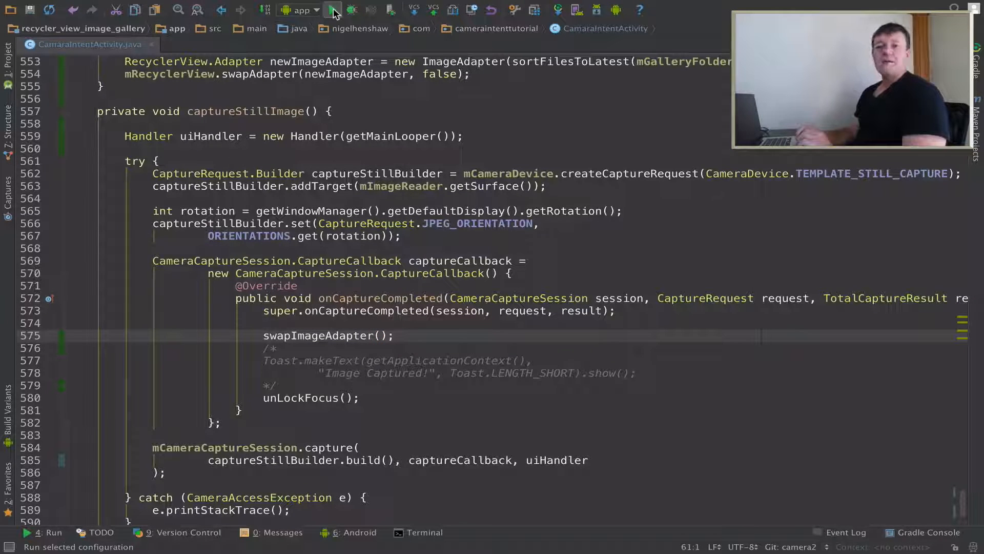
pyautogui.click(350, 9)
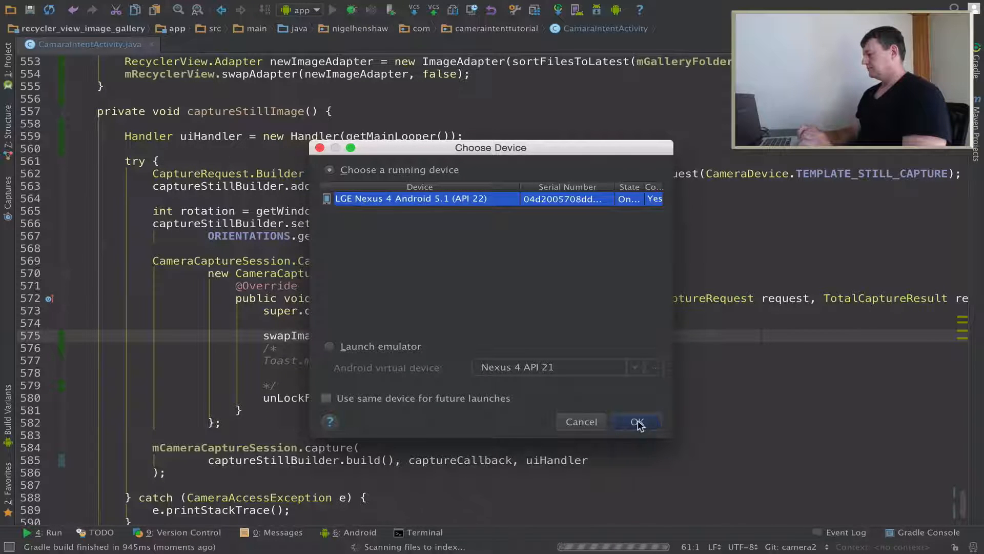
pyautogui.click(636, 421)
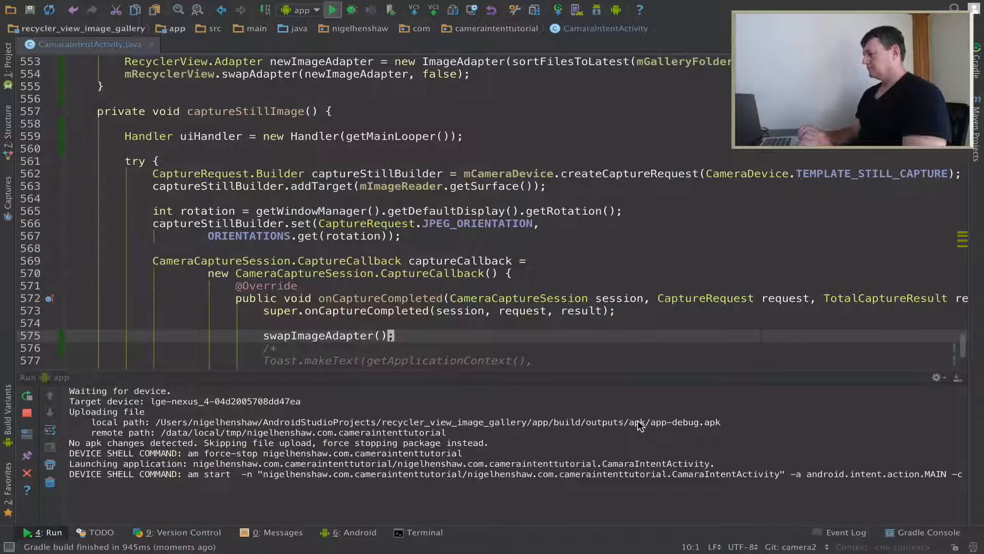
pyautogui.click(359, 532)
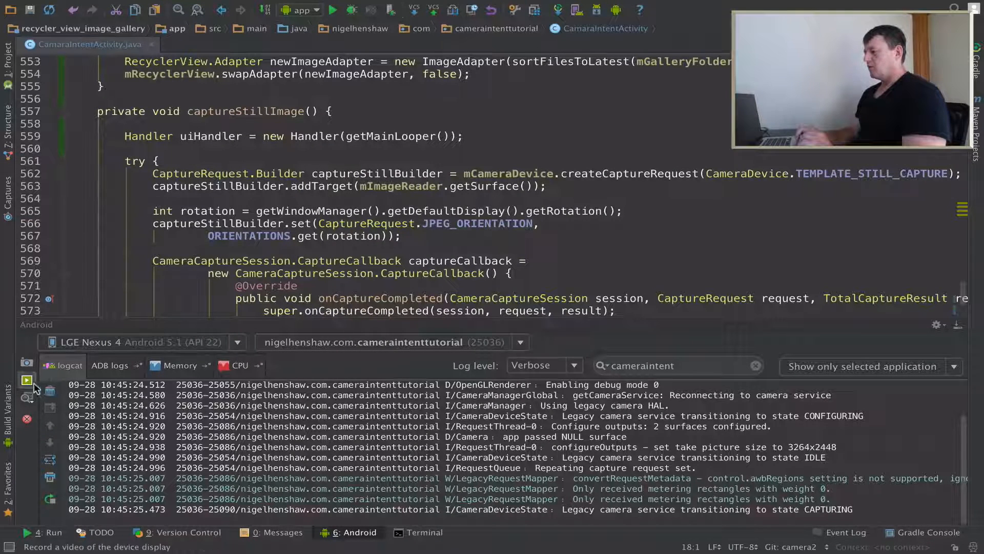
pyautogui.click(27, 380)
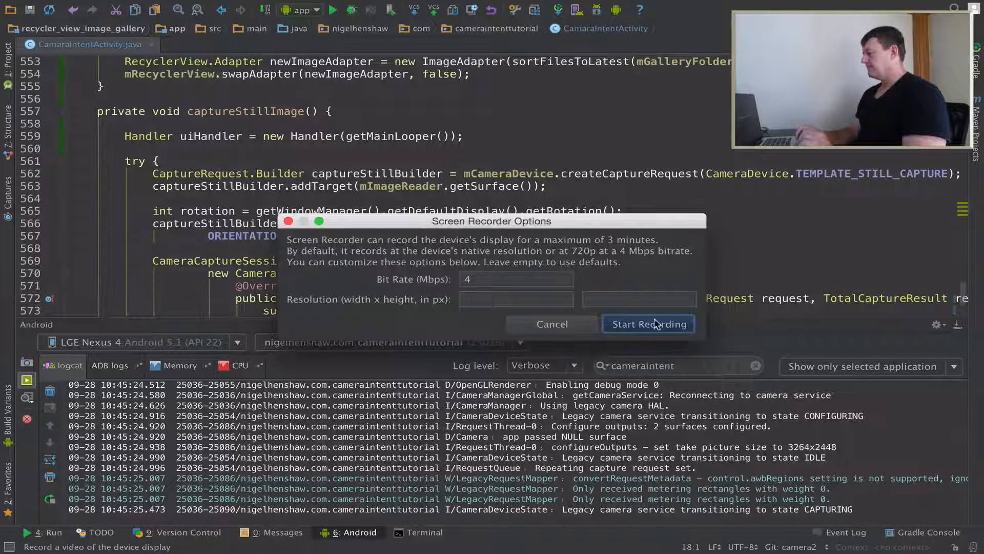
# Step: Start recording the Nexus 4's screen while demonstrating photo capture and gallery updates
pyautogui.click(648, 324)
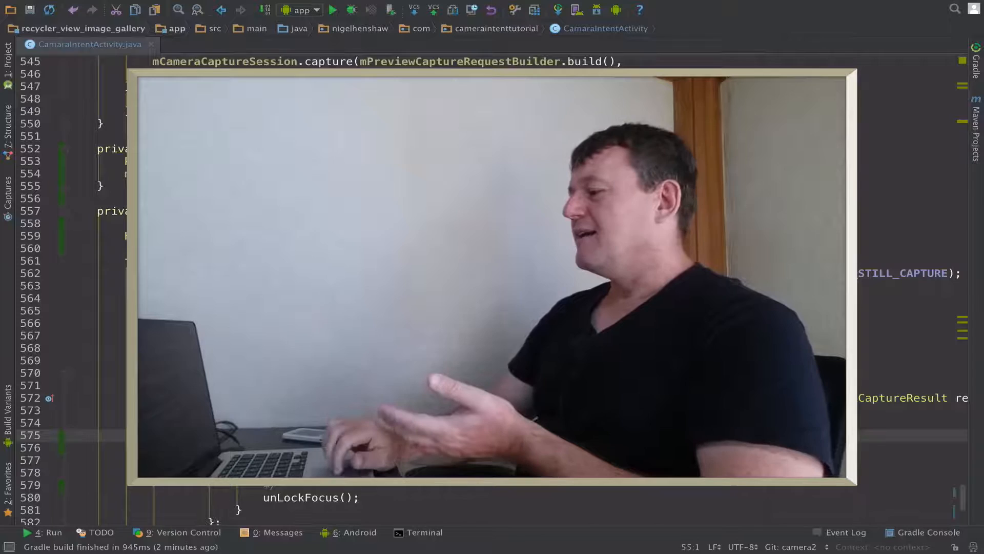
pyautogui.scroll(-3)
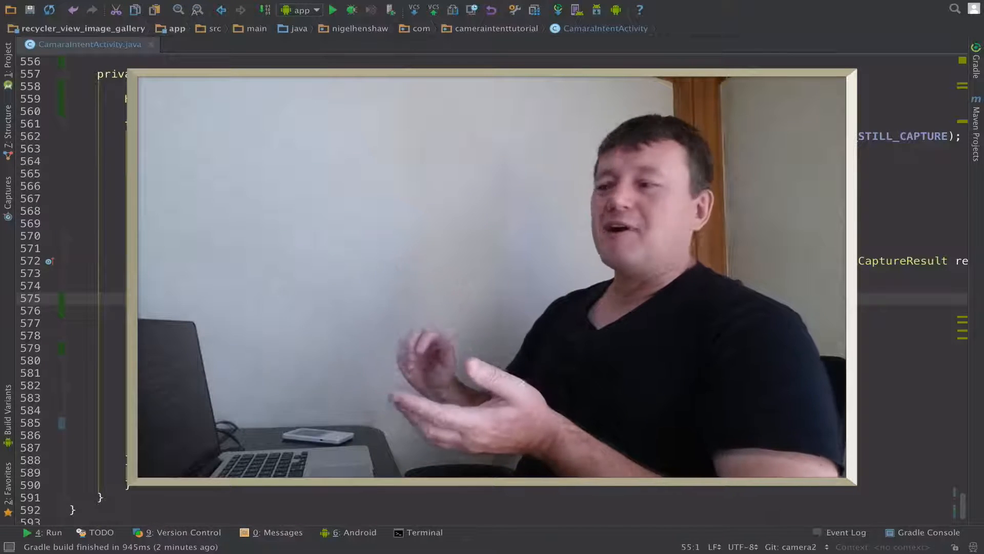